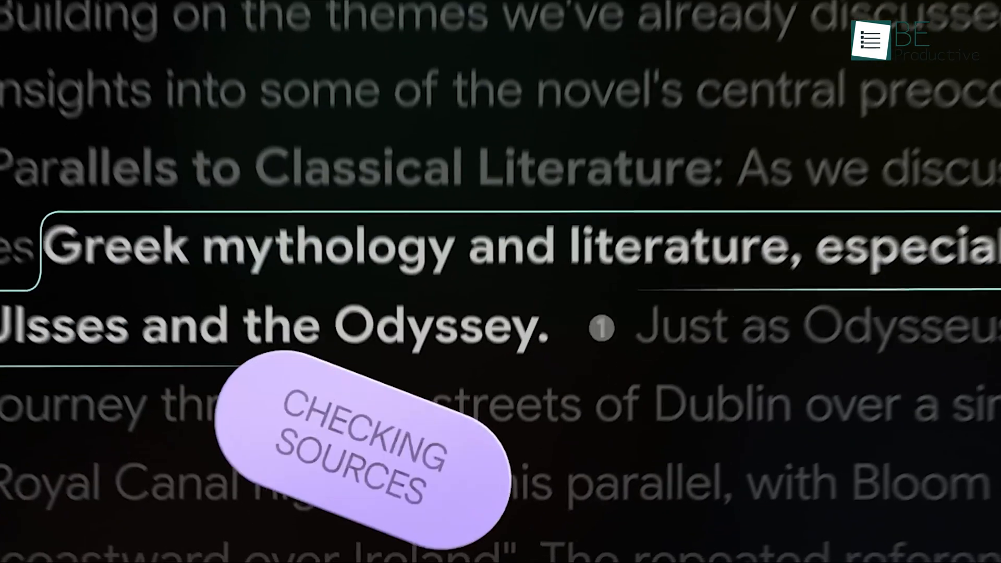
# Bring up the Gemini side panel beside the Project Introduction slide
pyautogui.click(598, 329)
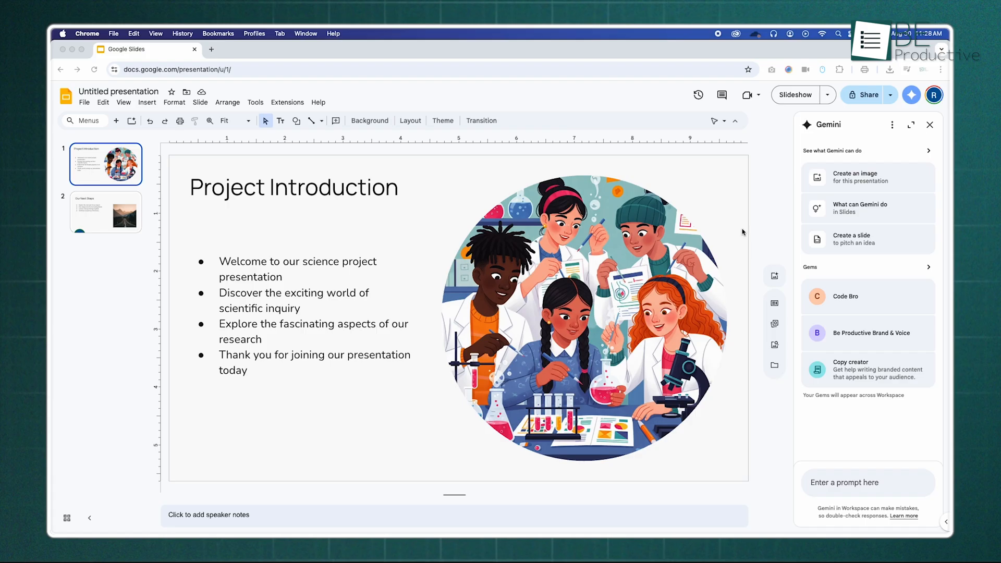
pyautogui.moveTo(867, 208)
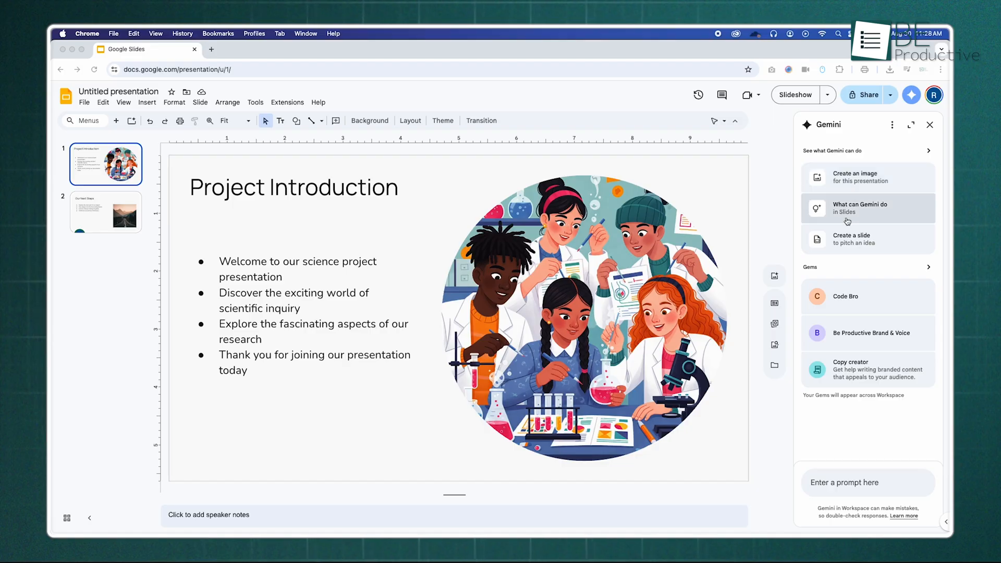
pyautogui.moveTo(870, 178)
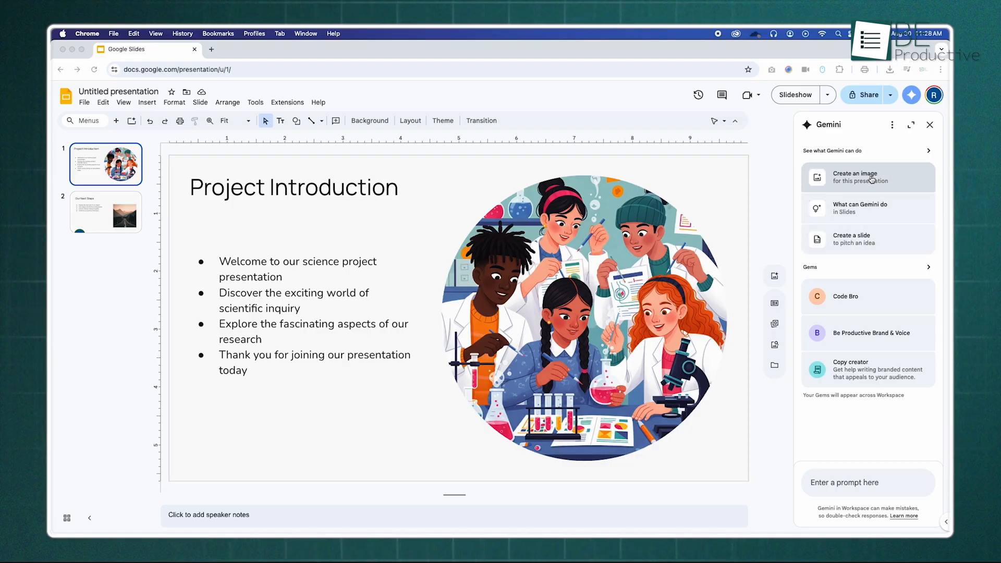
# Generate an image with Gemini and swap the classroom picture for the glowing-flasks illustration
pyautogui.click(854, 178)
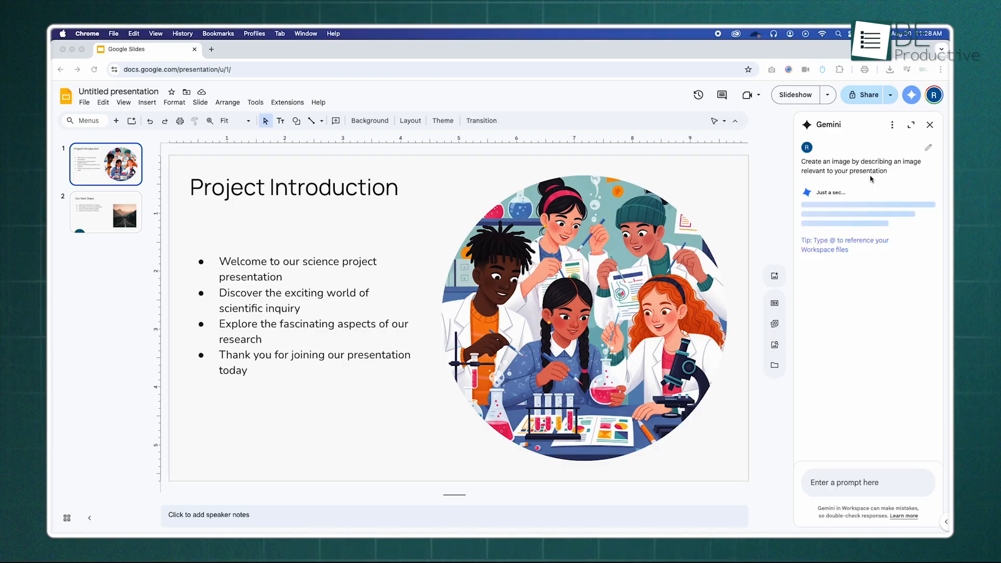
pyautogui.click(833, 331)
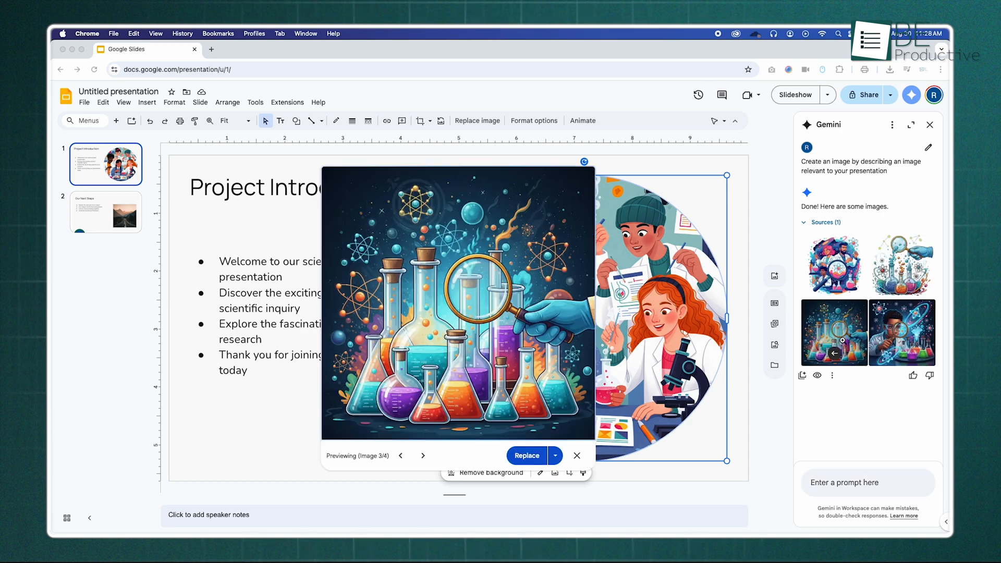
pyautogui.click(526, 456)
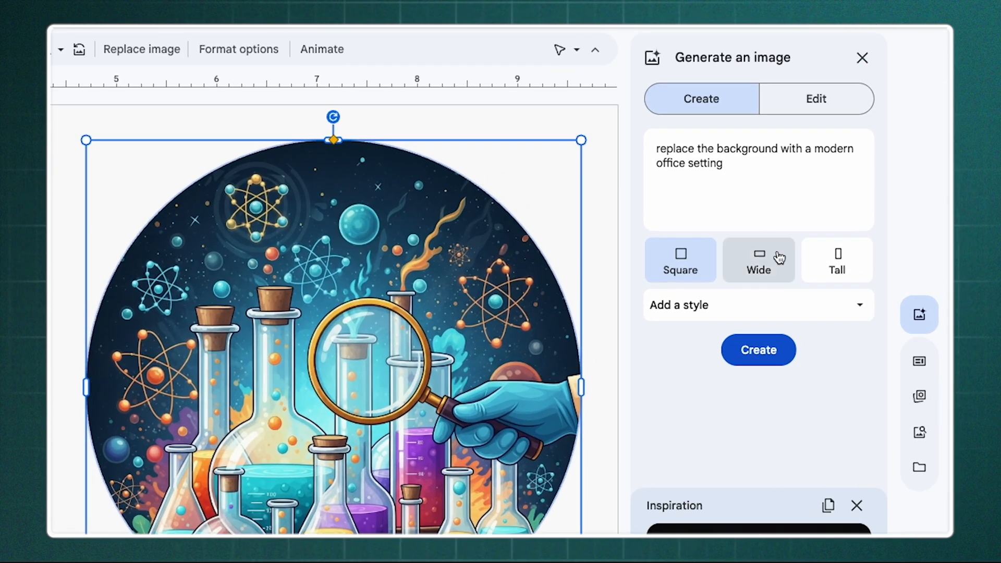
# Create a Wide modern-office image and expand it across most of slide 1
pyautogui.click(758, 350)
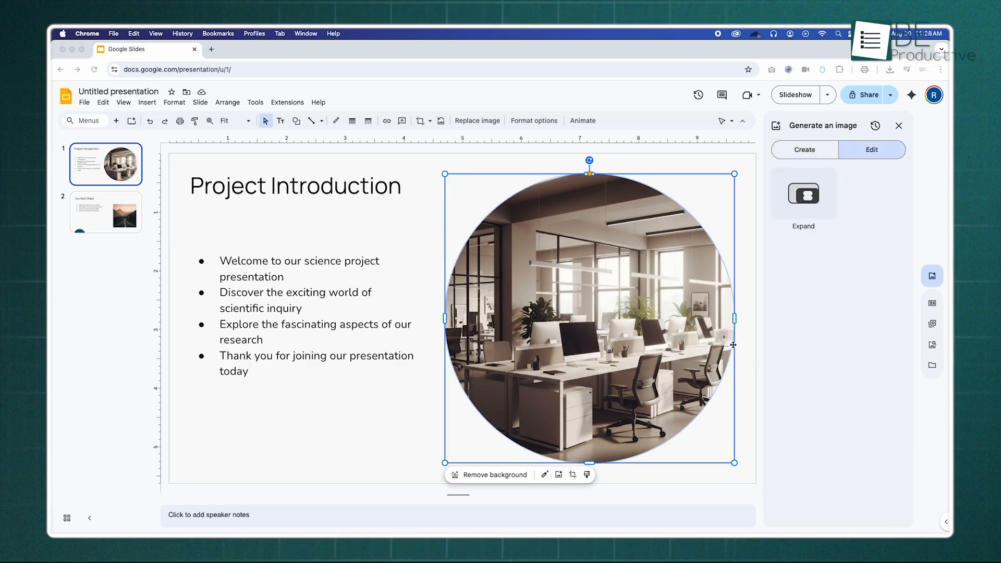
pyautogui.click(803, 194)
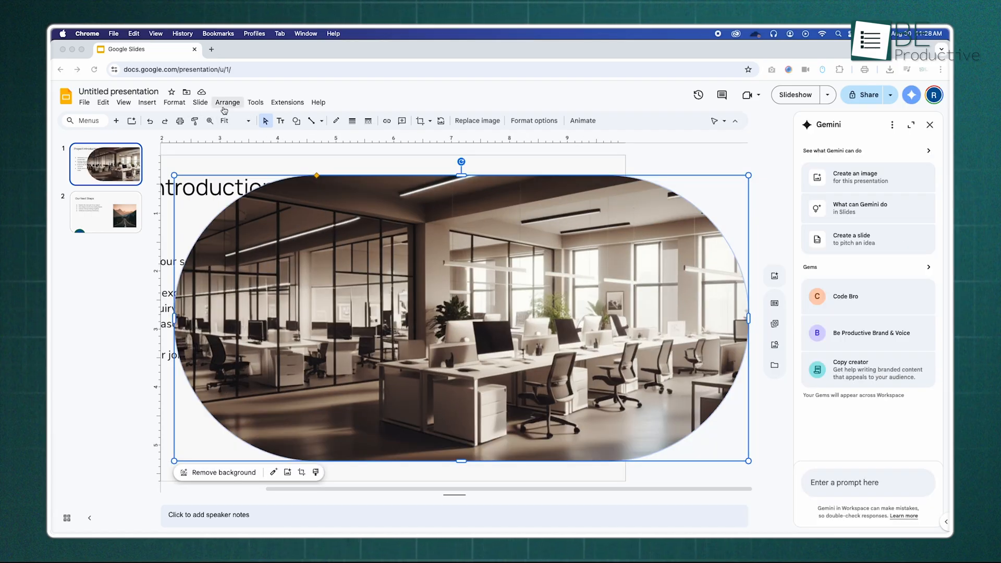
# Launch the Theme builder from the View menu to show the theme and its layouts
pyautogui.click(123, 104)
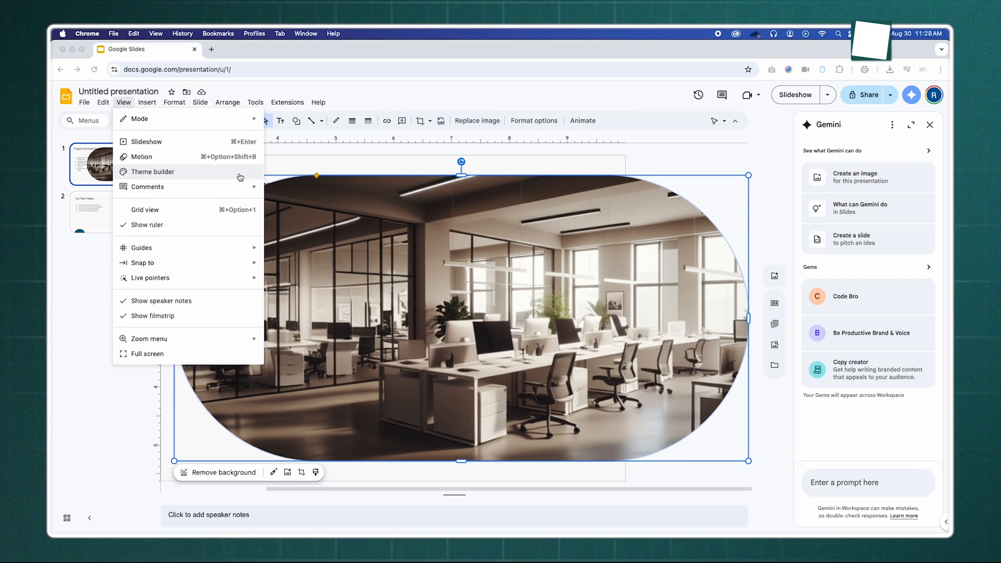
pyautogui.click(153, 171)
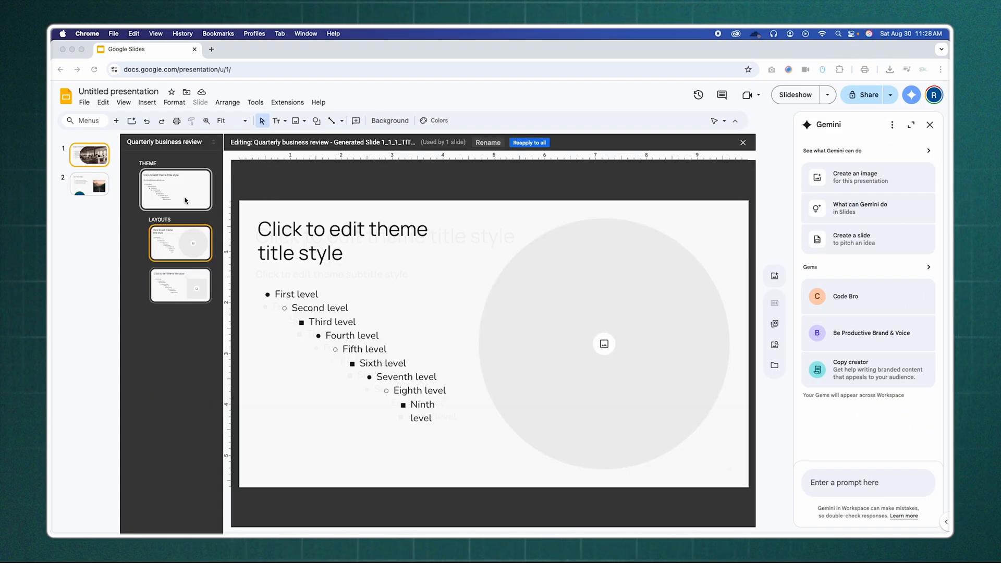
# Set the second layout's background to orange, confirm, and return to the now-orange slides
pyautogui.click(275, 121)
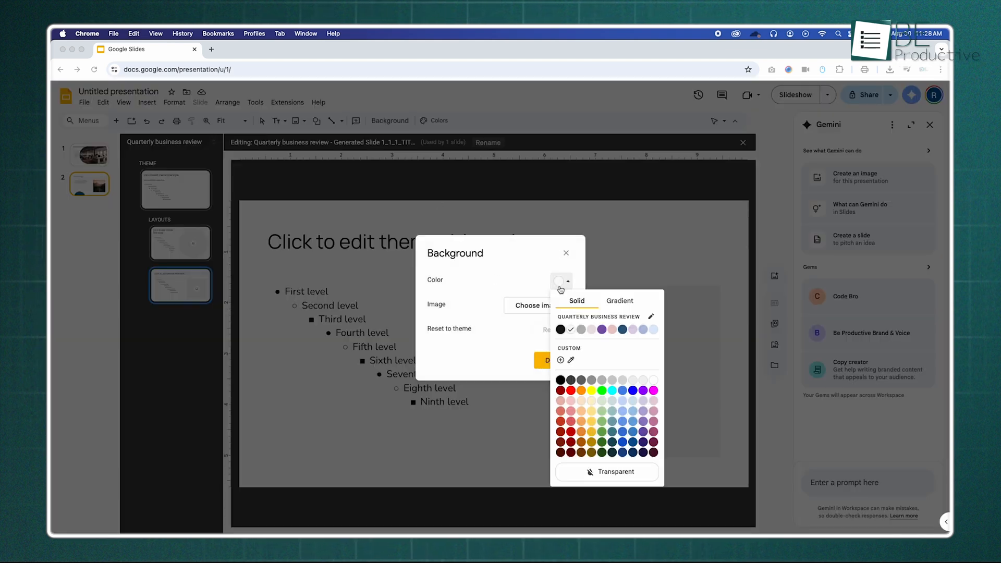
pyautogui.click(611, 390)
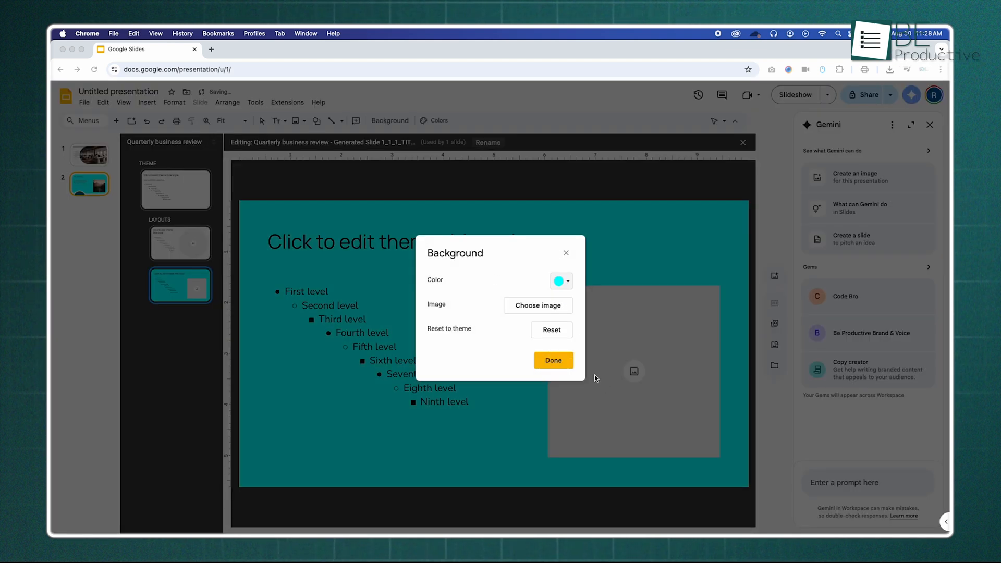
pyautogui.click(559, 280)
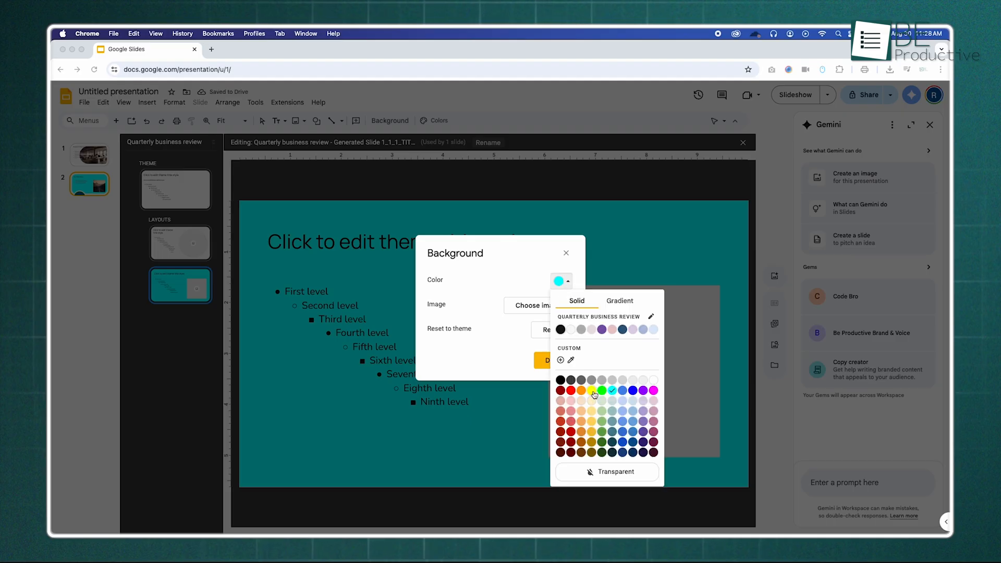
pyautogui.click(581, 390)
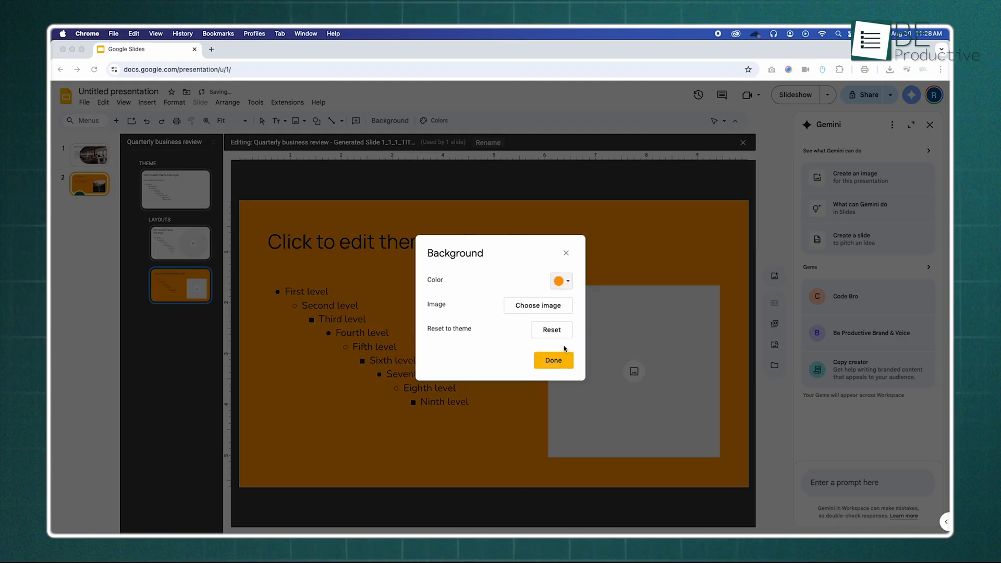
pyautogui.click(553, 360)
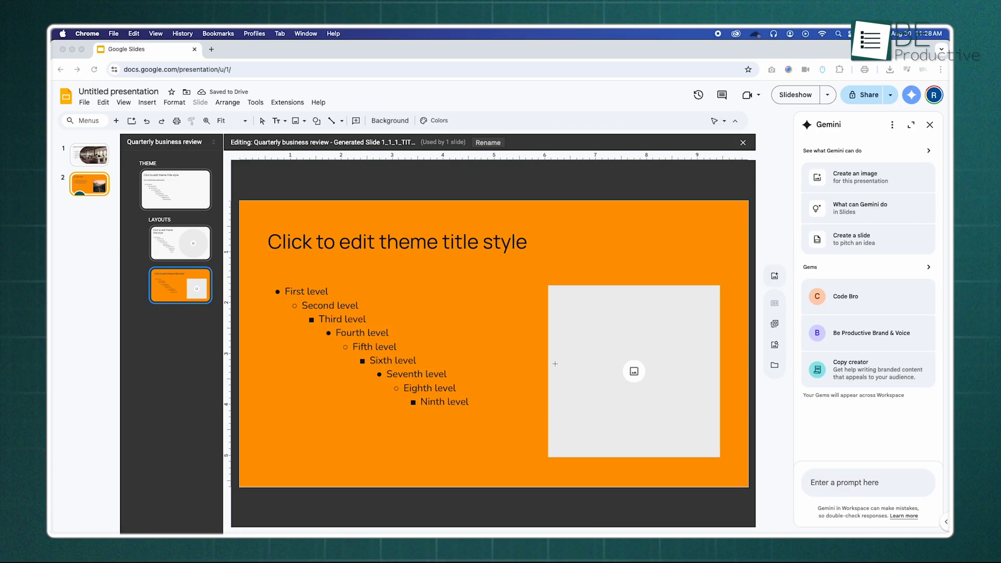
pyautogui.click(742, 142)
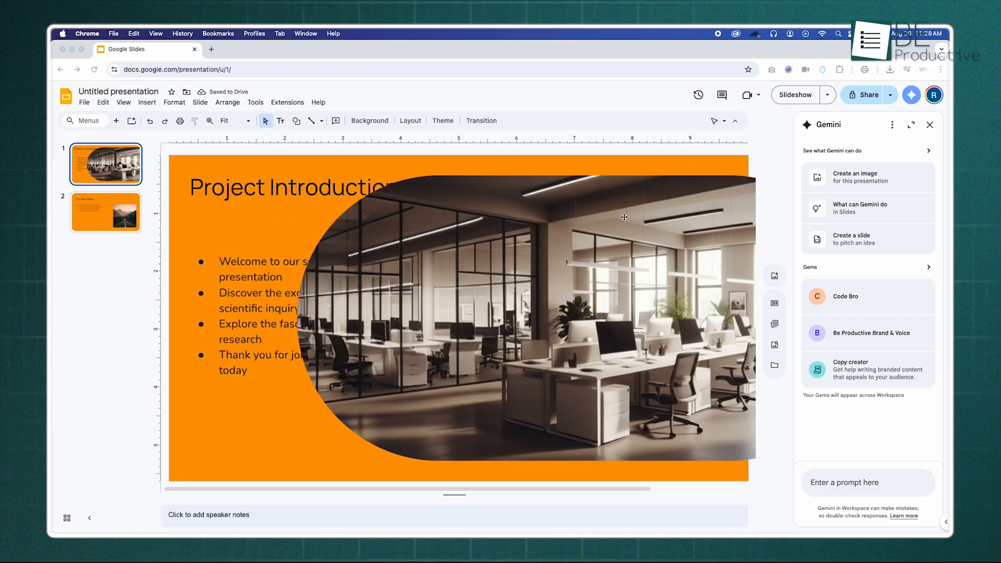